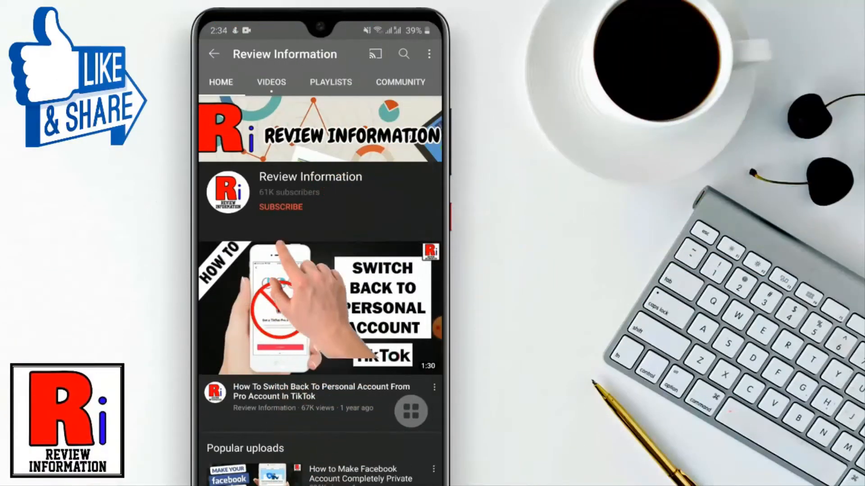
Leave YouTube for the iPhone home screen and launch Twitter to its home timeline
click(280, 206)
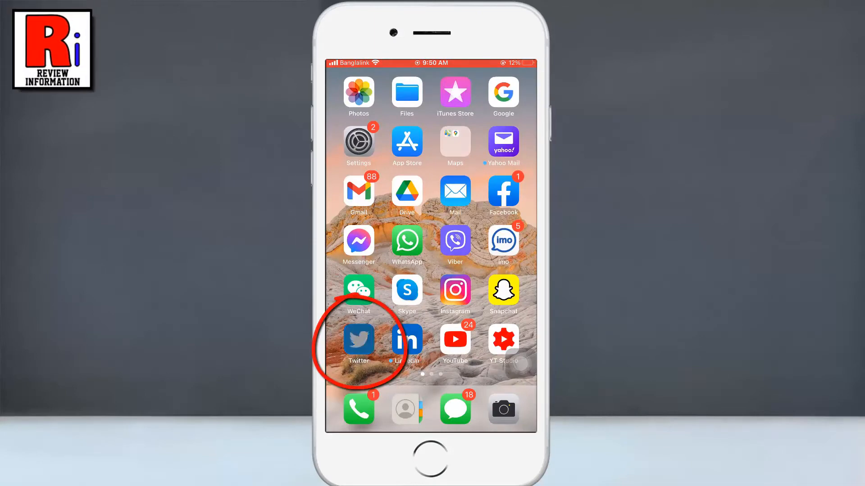
click(358, 339)
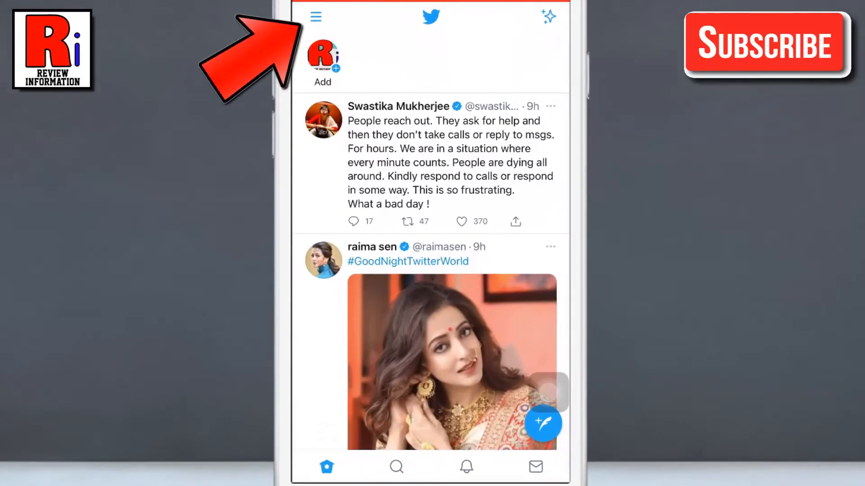
From the side menu's accounts sheet, begin adding an existing account
click(316, 17)
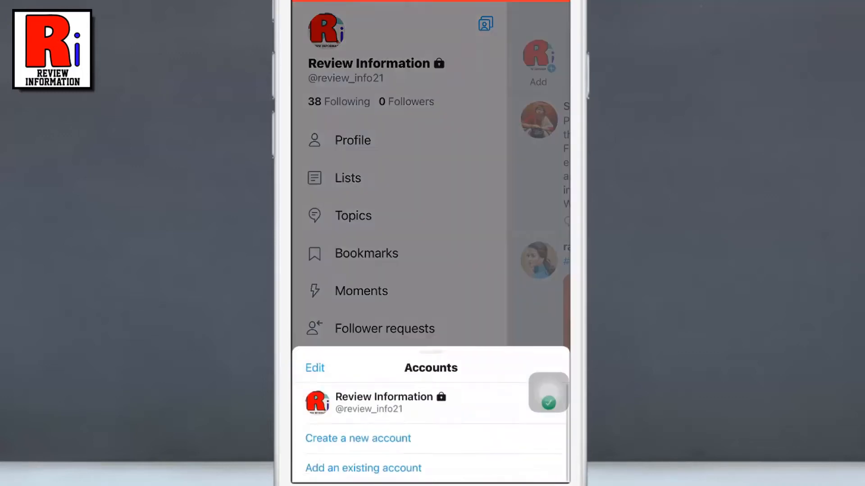
click(357, 438)
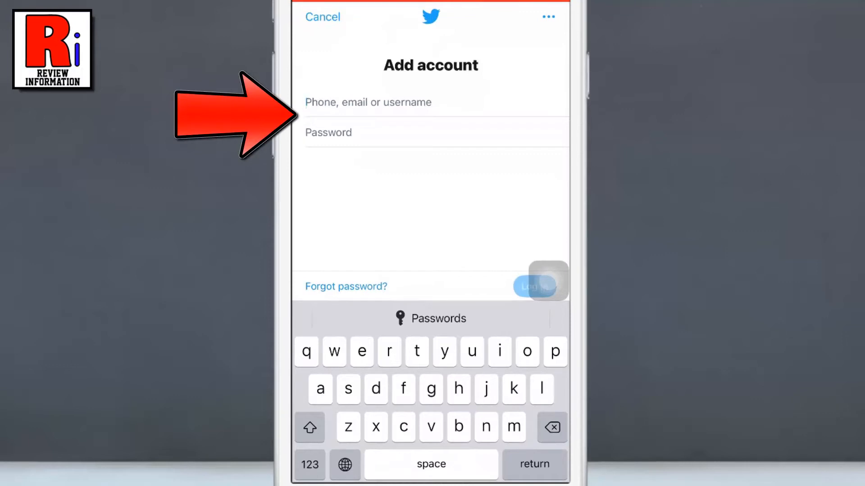
Log in to the second account with its email and password, declining Keychain save
click(368, 102)
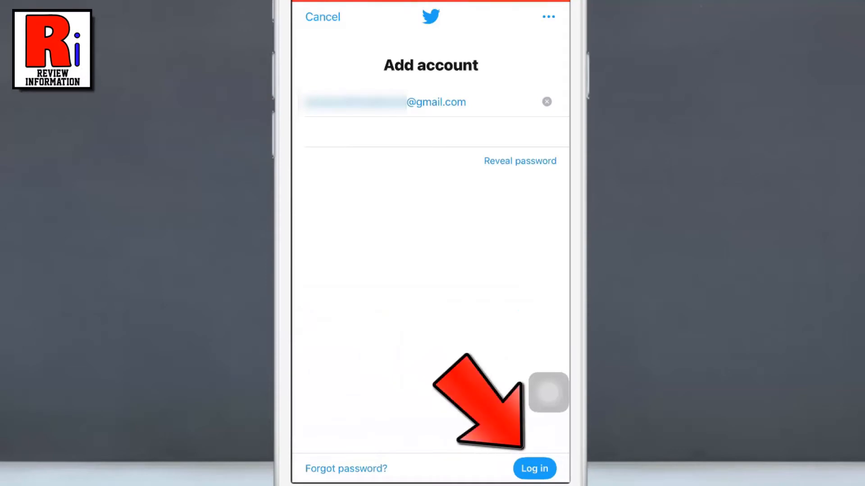
click(533, 468)
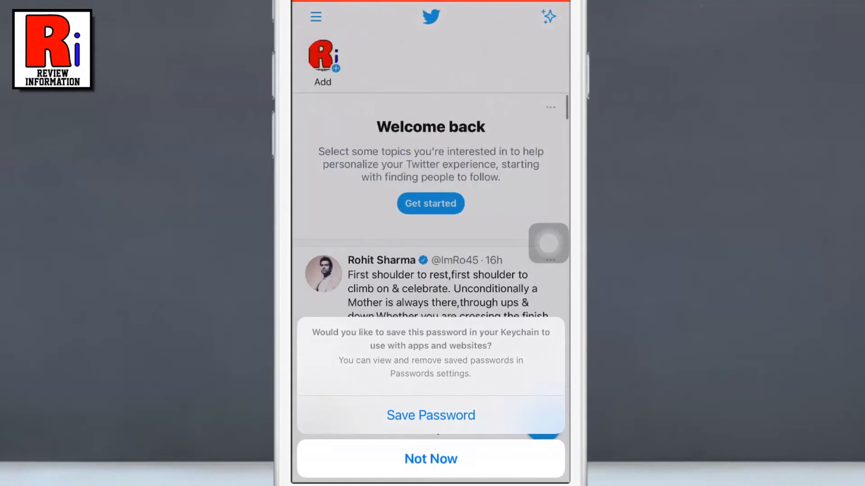
click(430, 459)
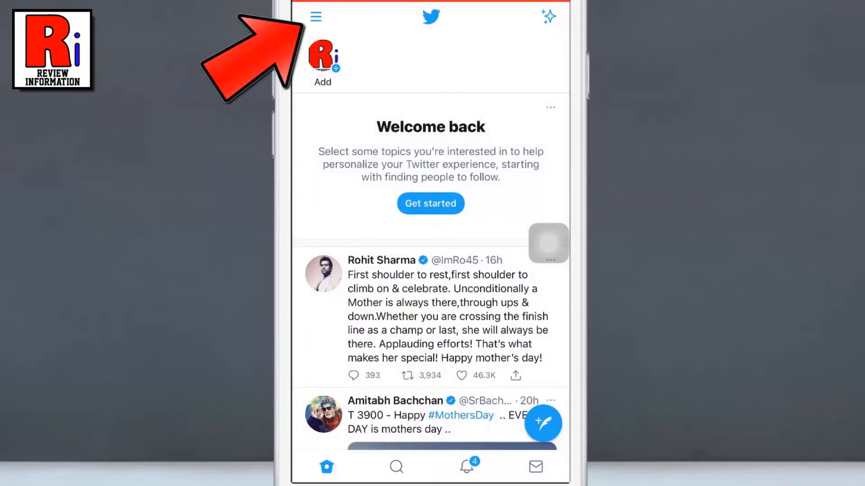
Open the Accounts sheet showing Review Information 2 active and Review Information listed
click(315, 17)
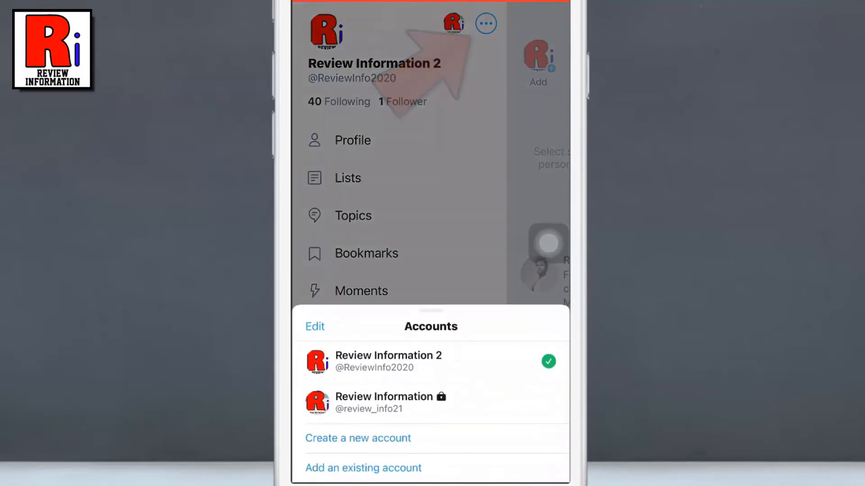
click(429, 362)
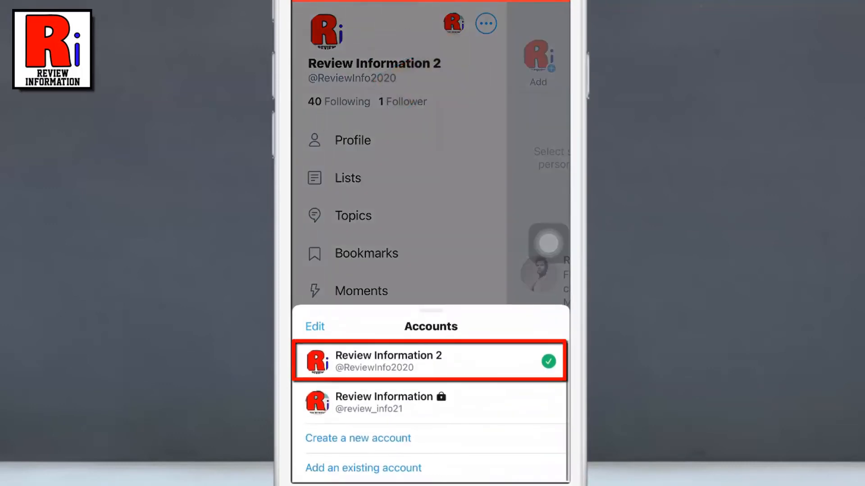
click(430, 403)
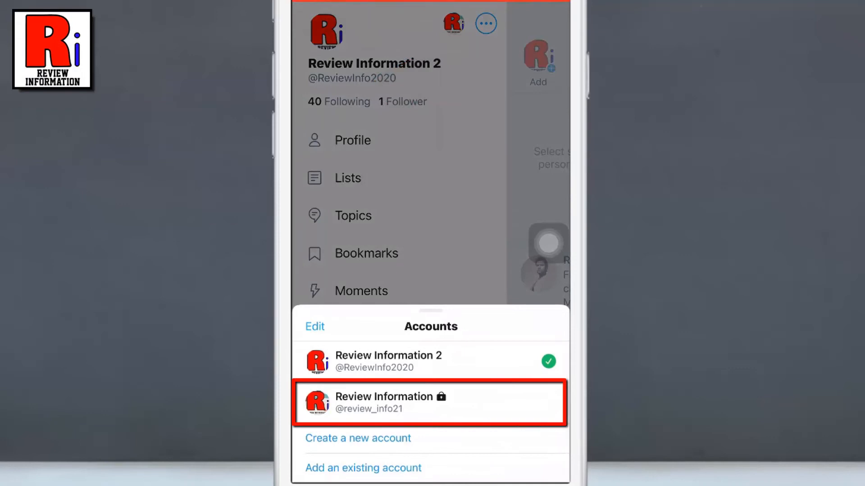